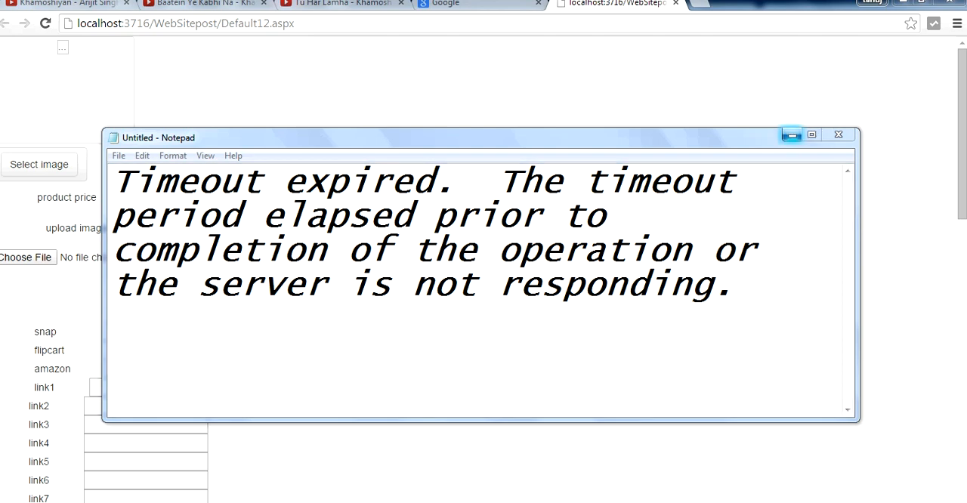
# - Add the Notepad note "we will do practice why does error come ok.. lets begain" below the error
pyautogui.click(838, 134)
pyautogui.write('we w')
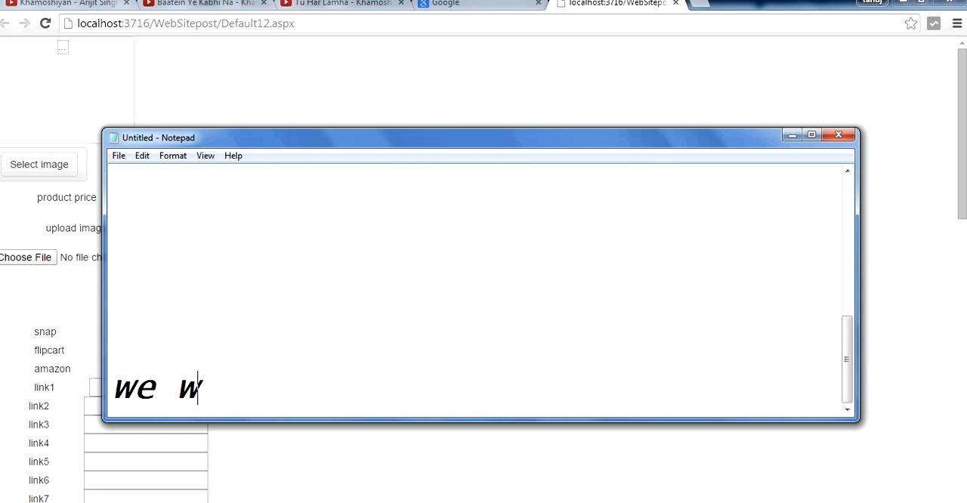
pyautogui.write('ill d')
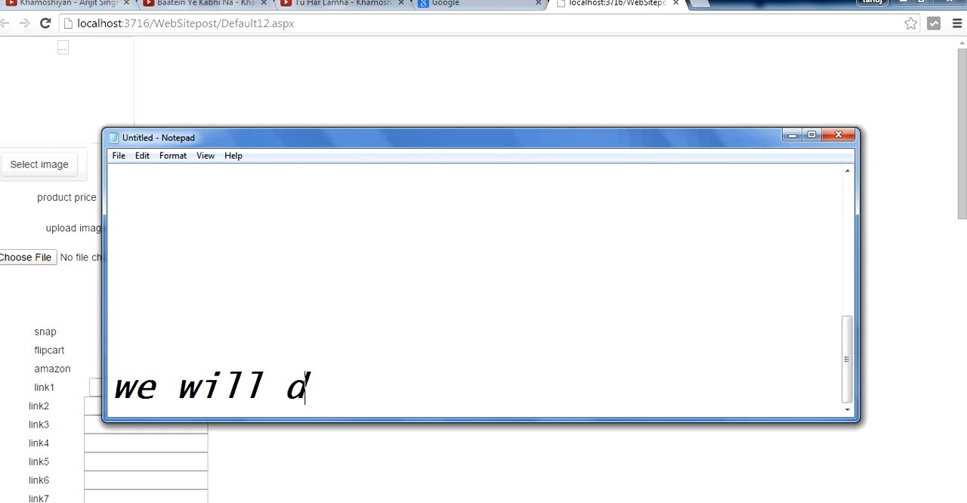
pyautogui.write('o prac')
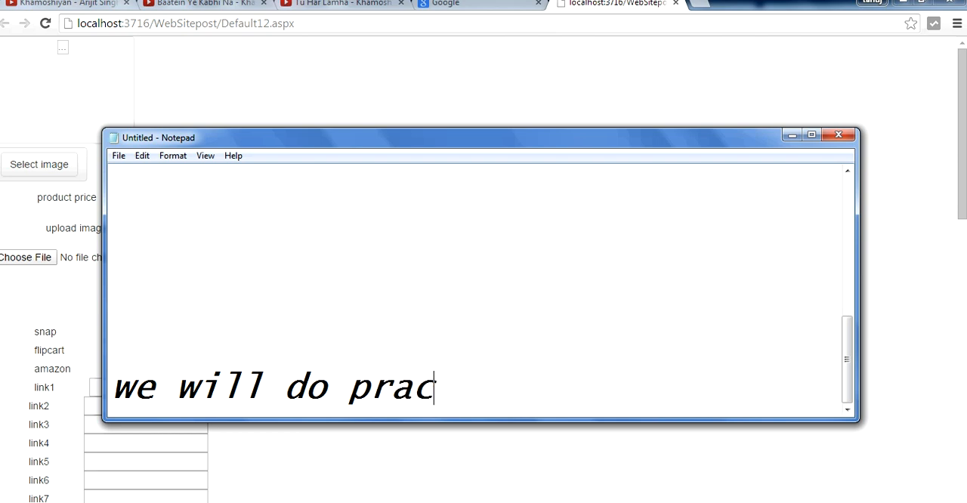
pyautogui.write('tic')
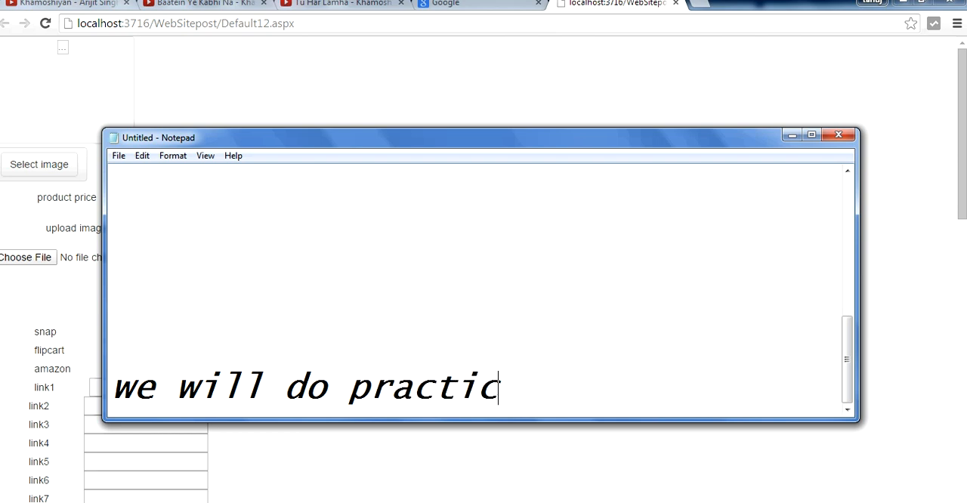
pyautogui.write('e why')
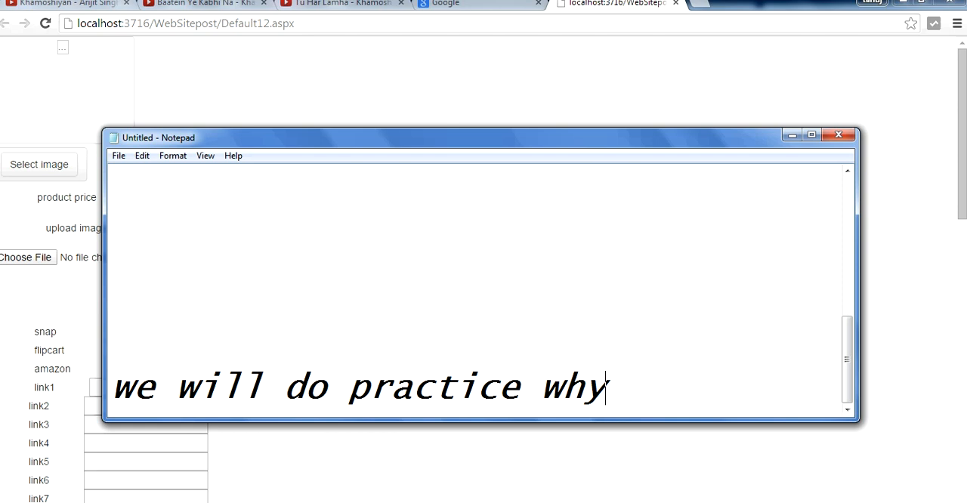
pyautogui.write('do')
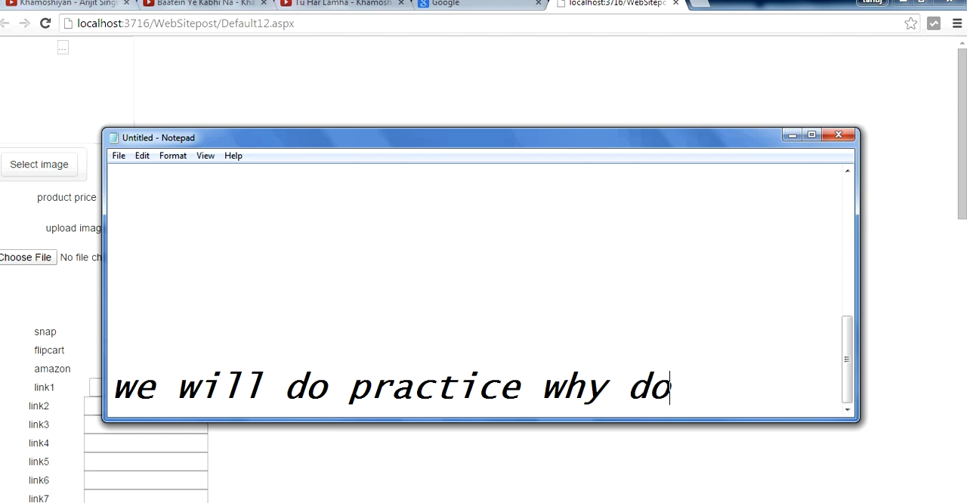
pyautogui.write('es error con')
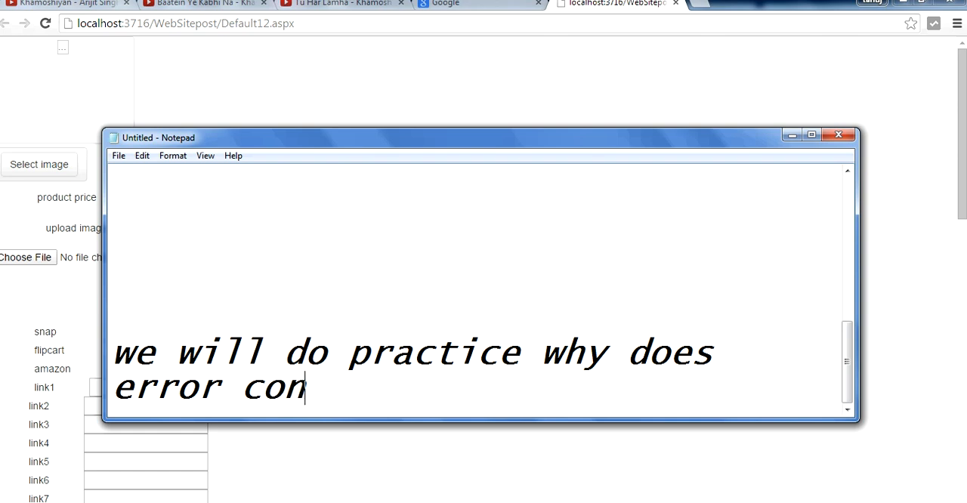
pyautogui.write('me')
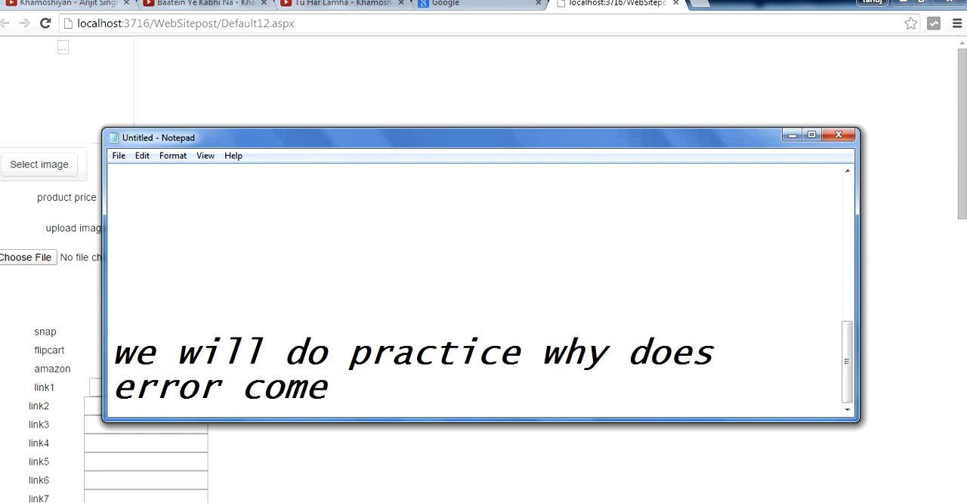
pyautogui.write('ok..')
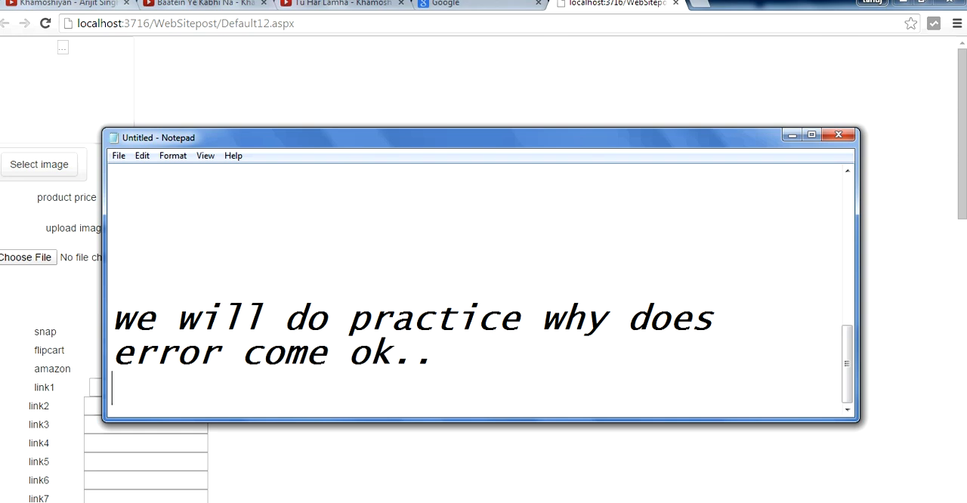
pyautogui.write('lets')
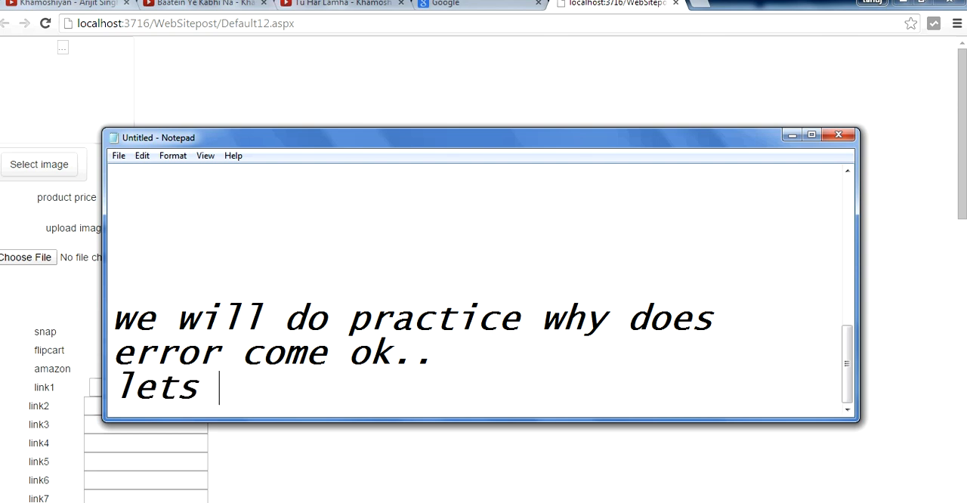
pyautogui.write('begain')
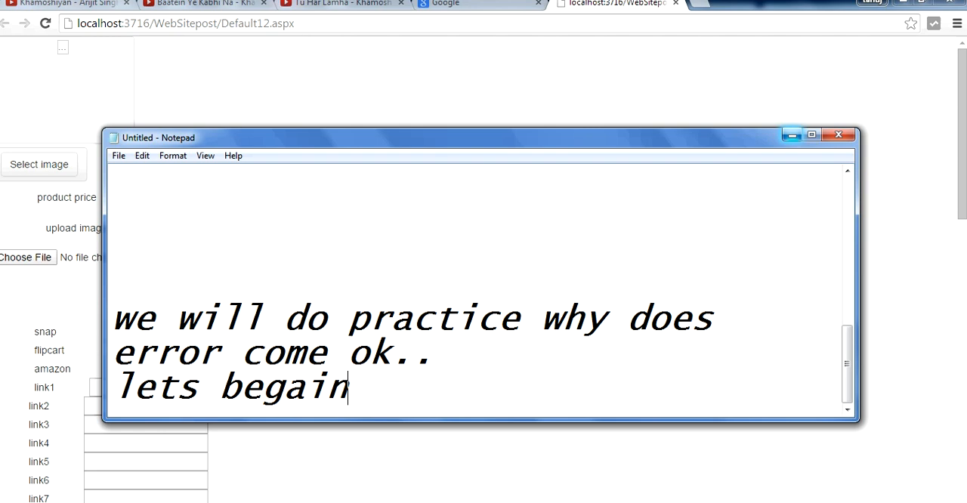
# - Choose a product photo in Chrome and enter test name, price, snap, amazon and link values
pyautogui.click(837, 134)
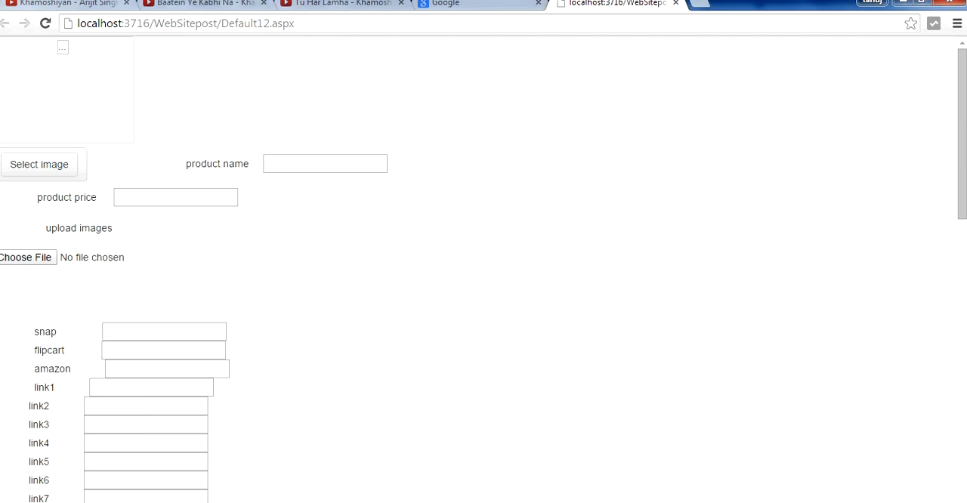
pyautogui.scroll(-3)
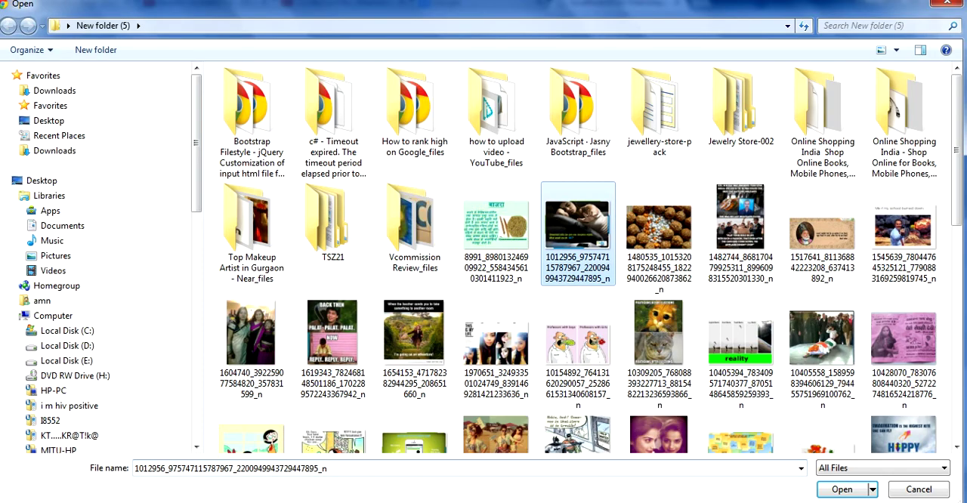
pyautogui.click(842, 489)
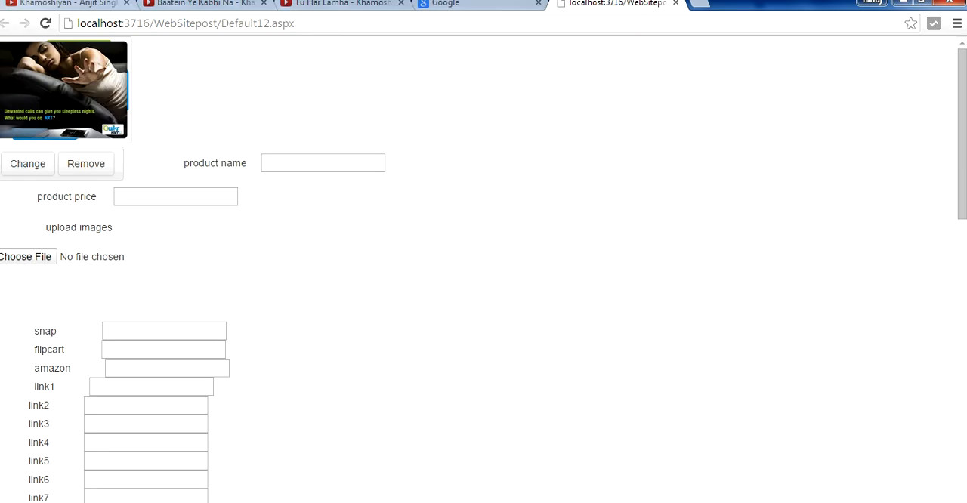
pyautogui.click(26, 256)
pyautogui.write('f')
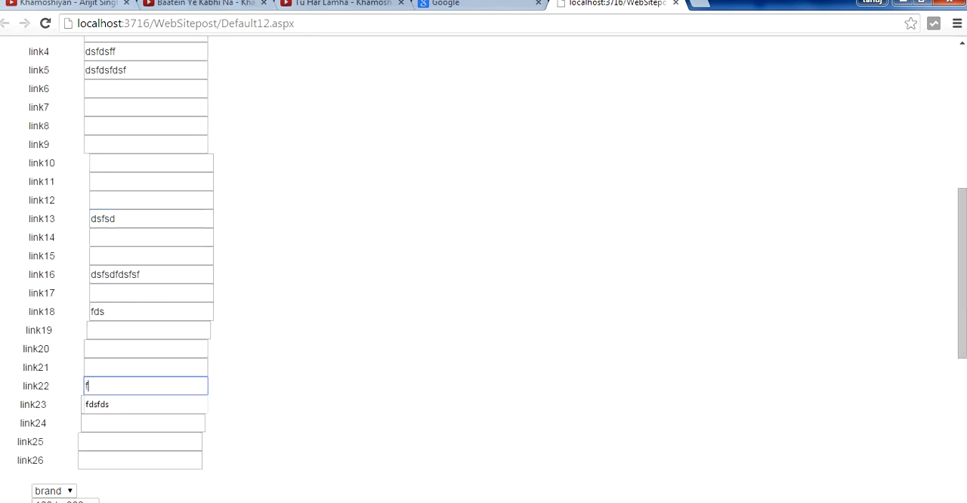
pyautogui.scroll(-3)
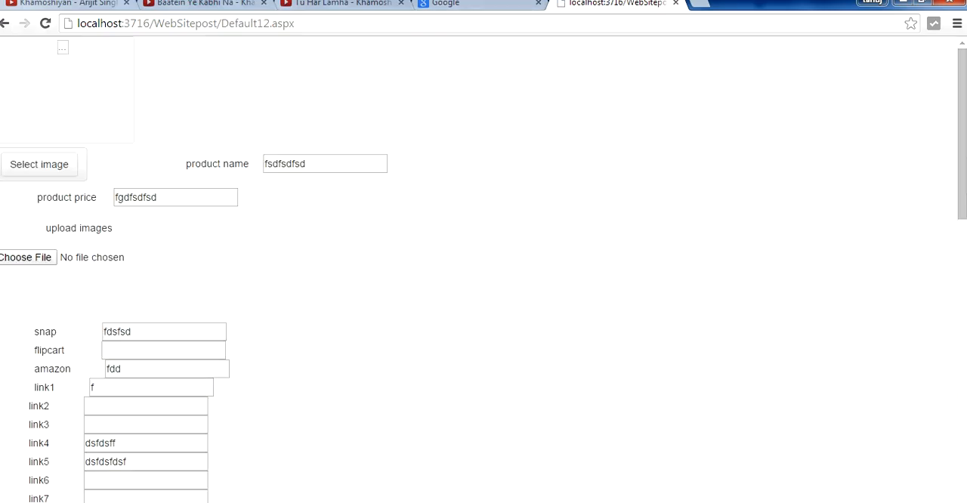
pyautogui.scroll(-3)
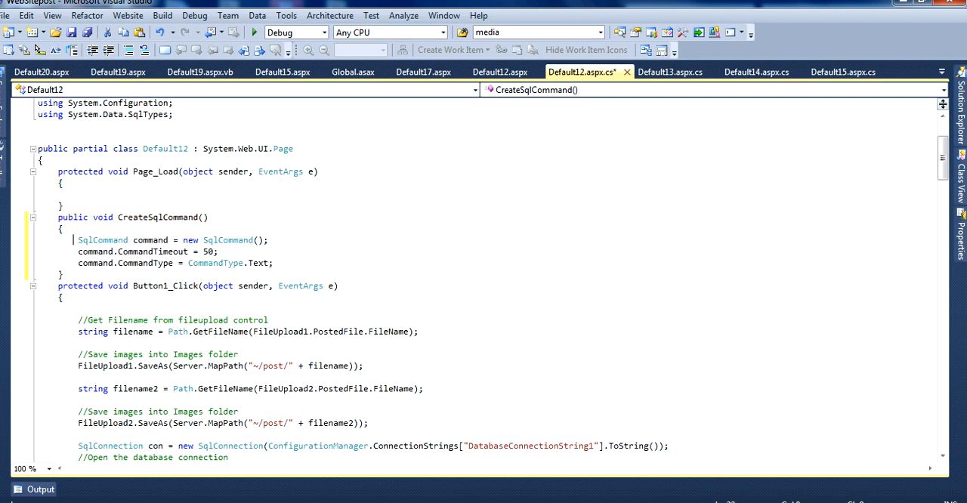
# - Add public void CreateSqlCommand() with a new SqlCommand, CommandTimeout 50 and CommandType.Text
pyautogui.doubleClick(103, 240)
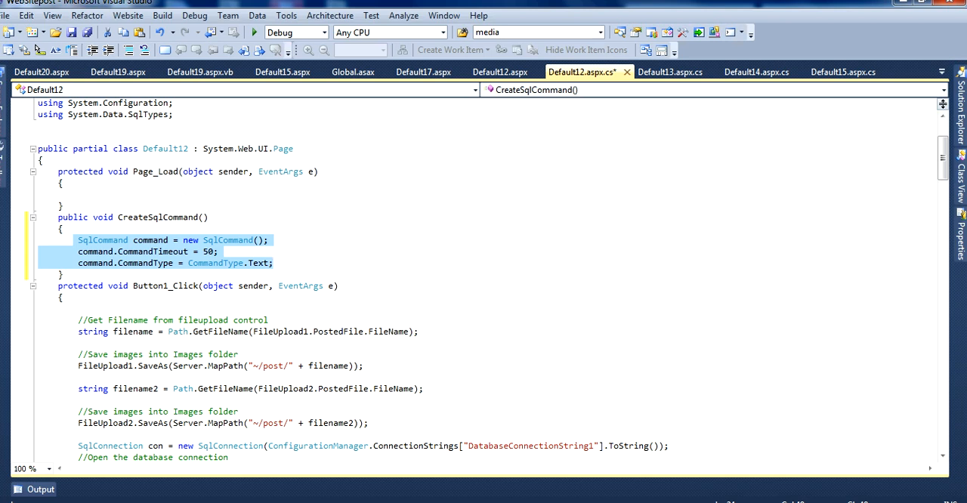
pyautogui.click(492, 71)
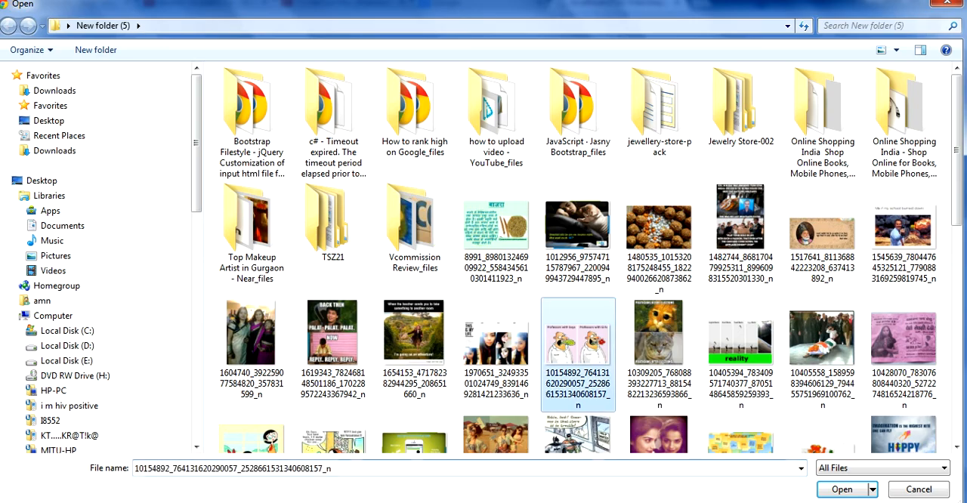
# - Upload the professors cartoon and pink poster images and refill the form's name, price and links
pyautogui.click(843, 489)
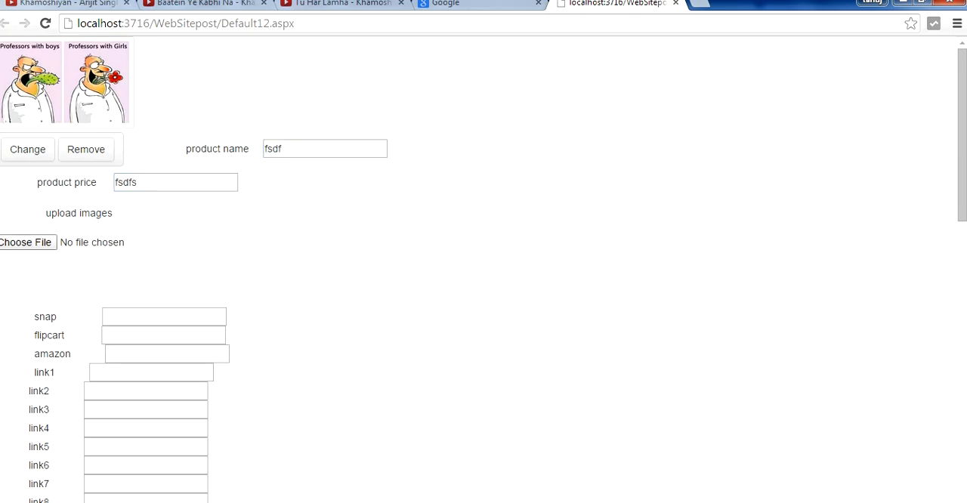
pyautogui.click(27, 242)
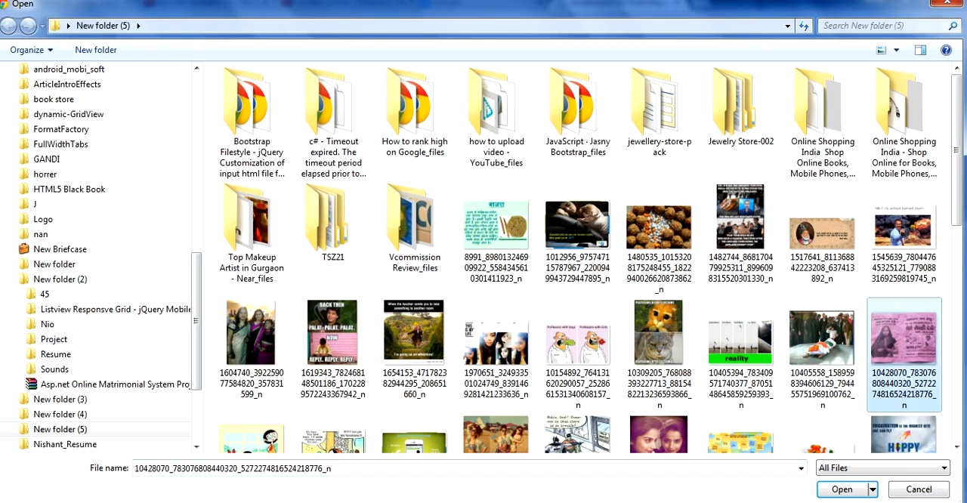
pyautogui.click(843, 488)
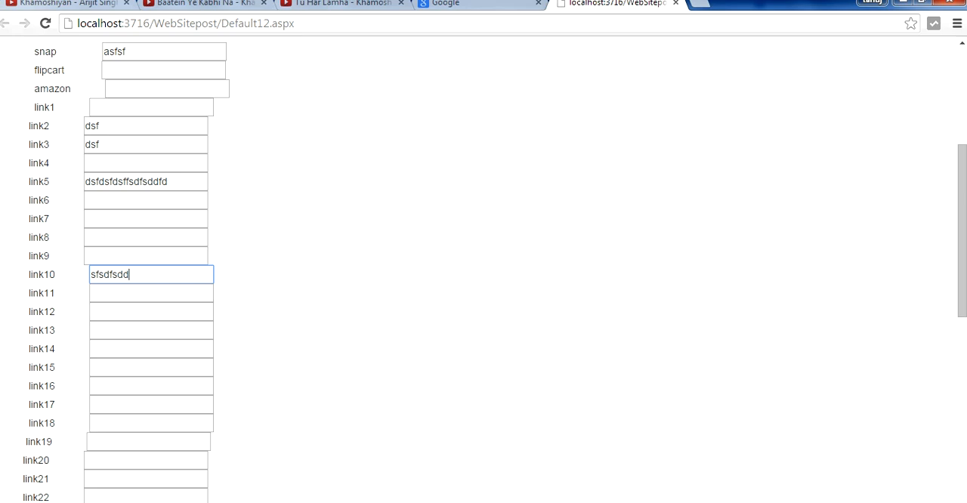
pyautogui.scroll(-3)
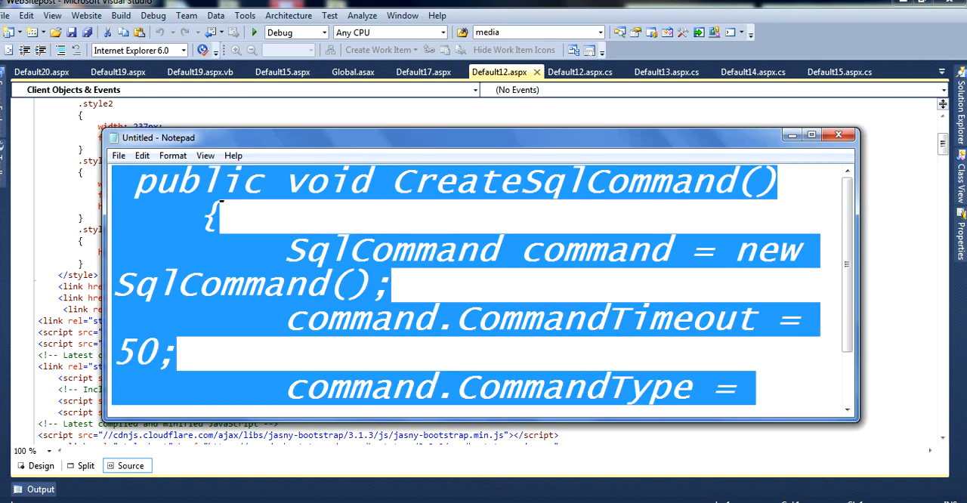
# - Maximize Notepad to show the pasted CreateSqlCommand code and clear its selection
pyautogui.click(811, 134)
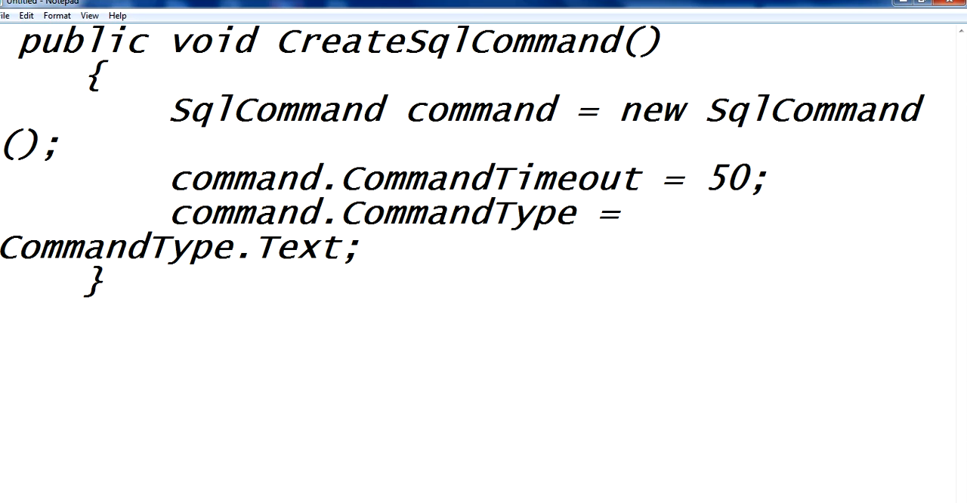
pyautogui.click(100, 82)
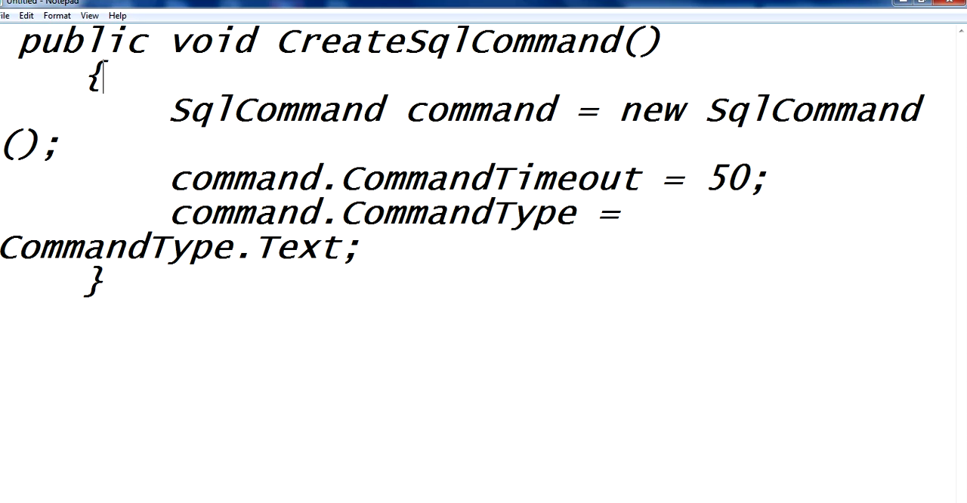